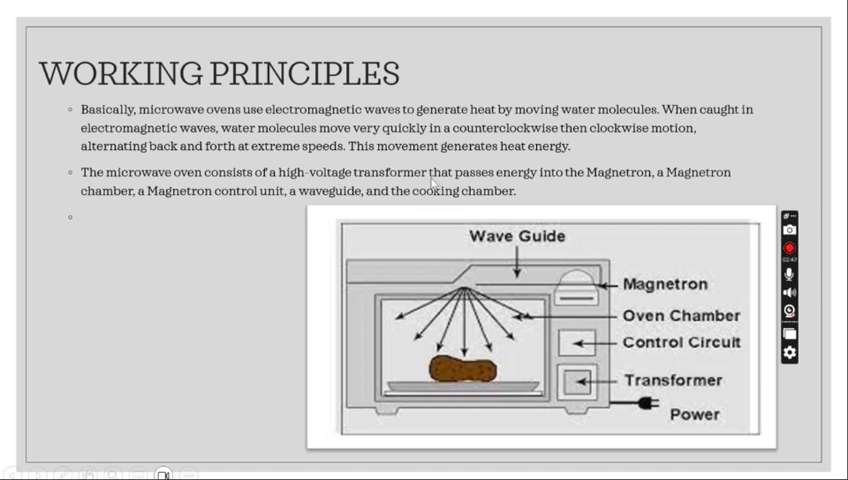
mouse_move(620, 188)
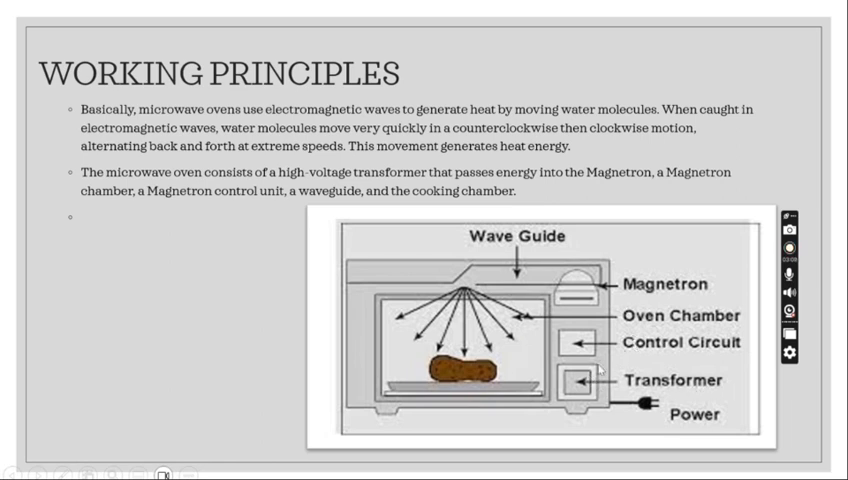
mouse_move(668, 428)
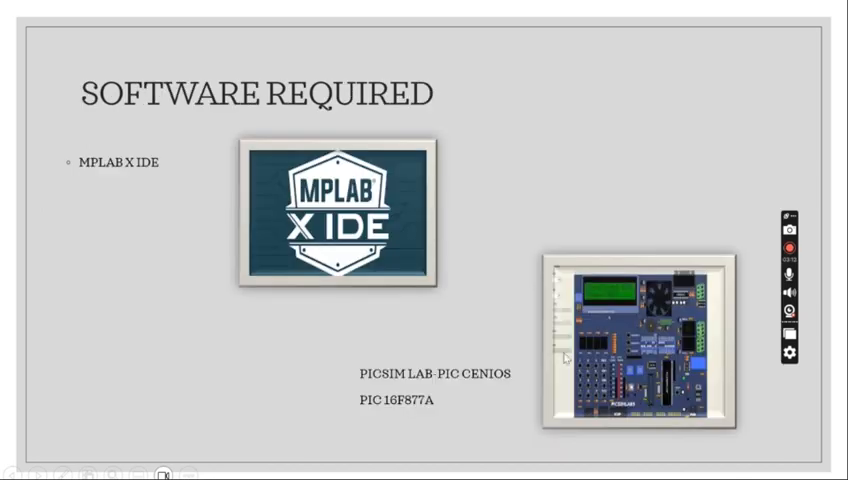
mouse_move(92, 120)
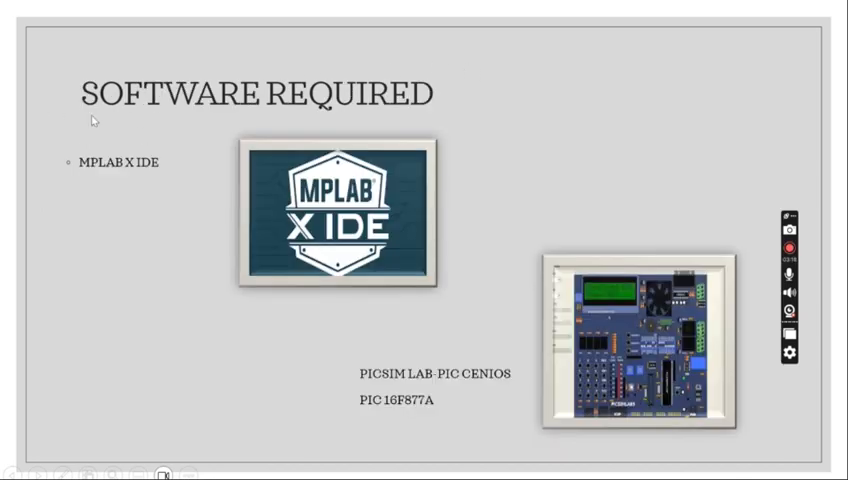
mouse_move(72, 204)
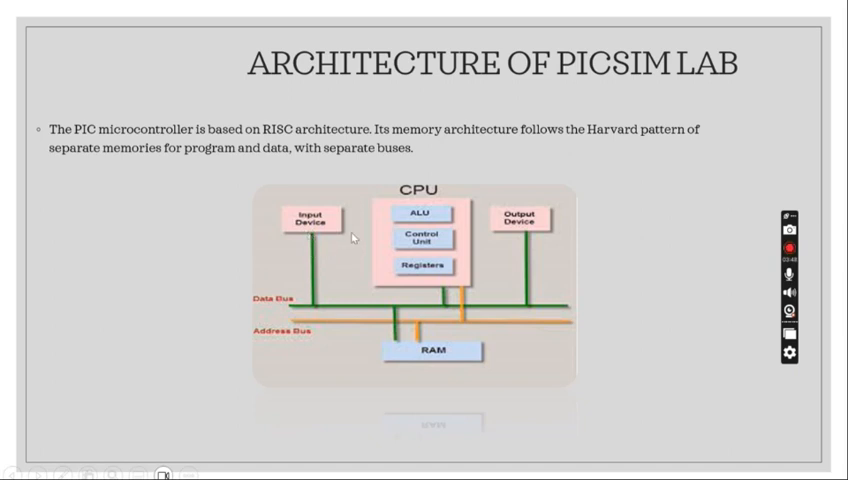
mouse_move(476, 264)
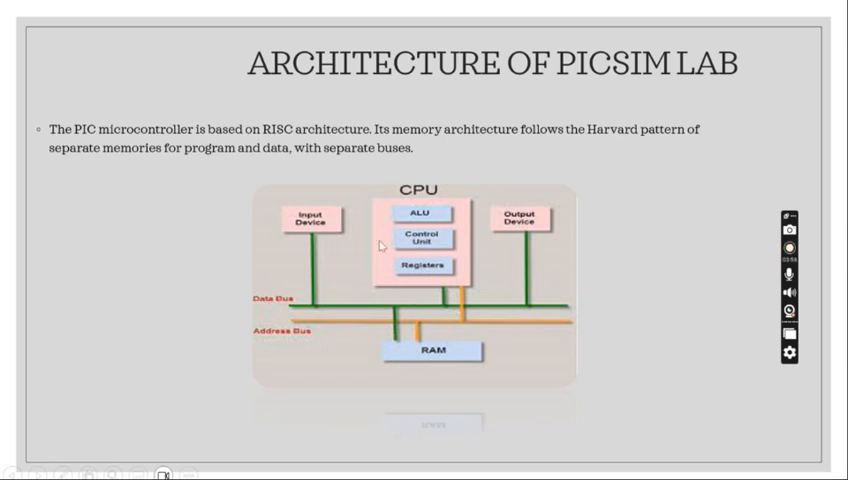
mouse_move(428, 244)
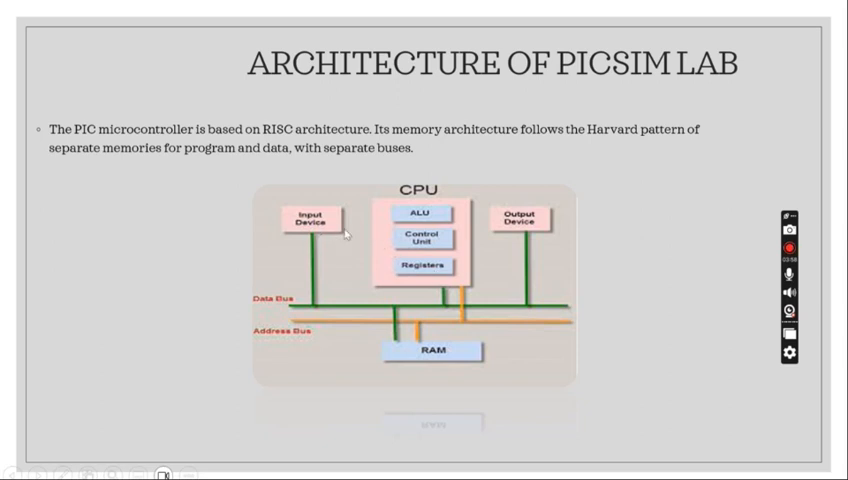
mouse_move(304, 316)
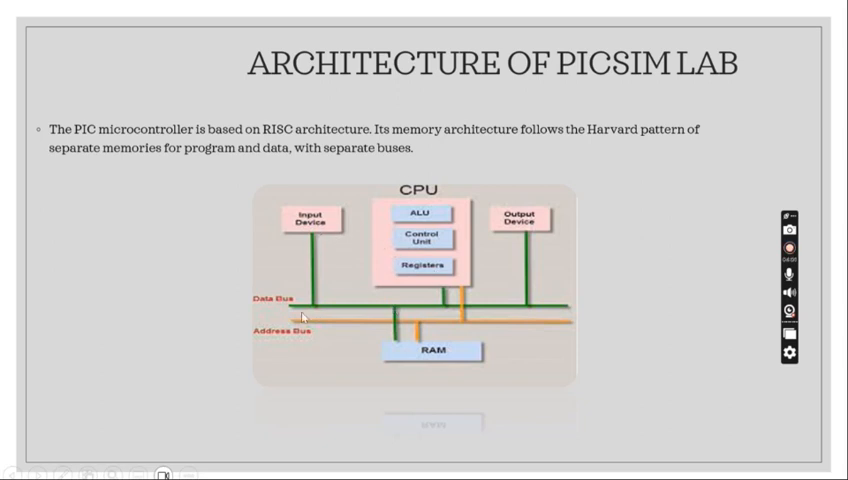
mouse_move(464, 316)
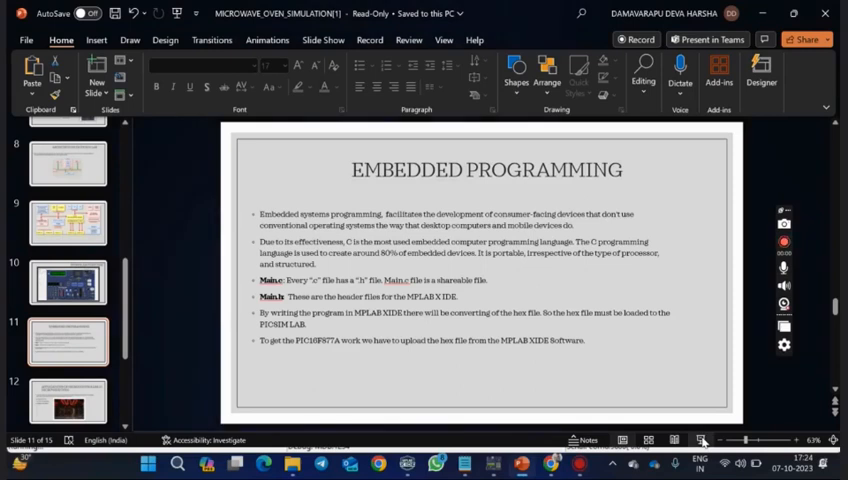
mouse_move(700, 440)
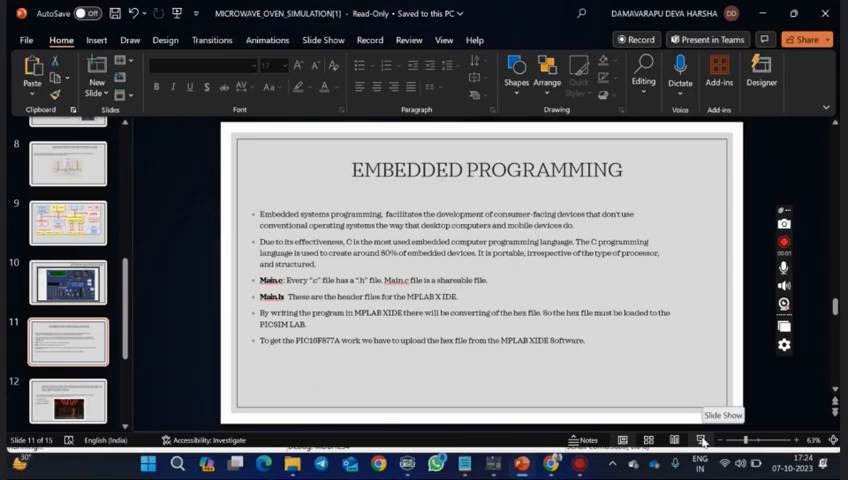
Resume the slide show from the current Embedded Programming slide.
click(700, 440)
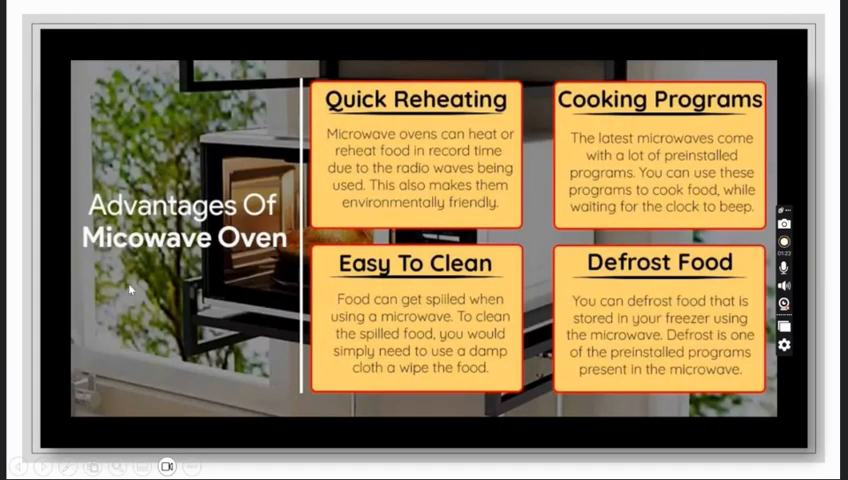
mouse_move(350, 118)
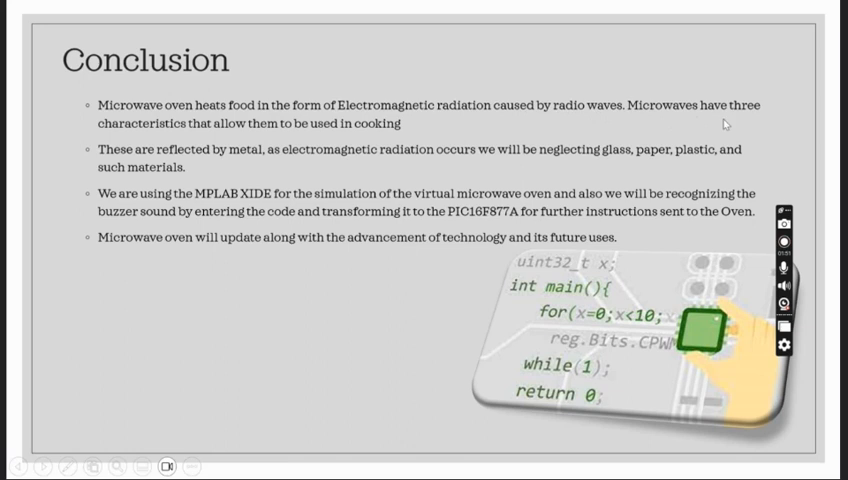
mouse_move(260, 136)
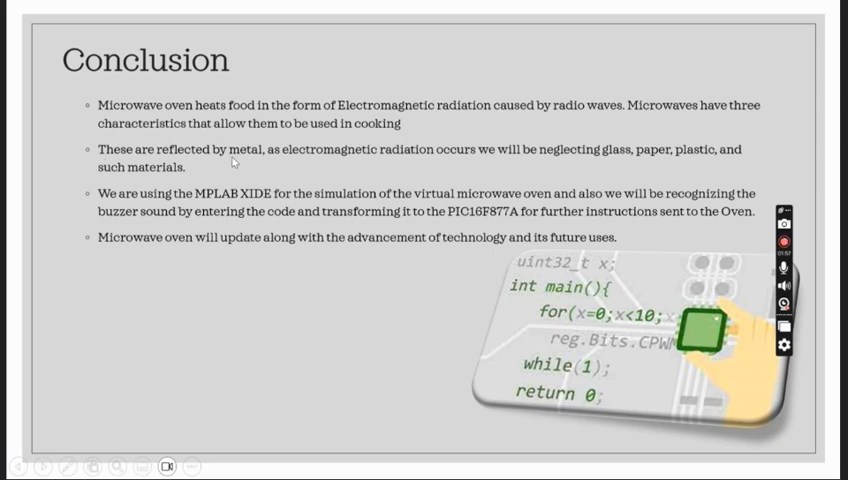
mouse_move(412, 164)
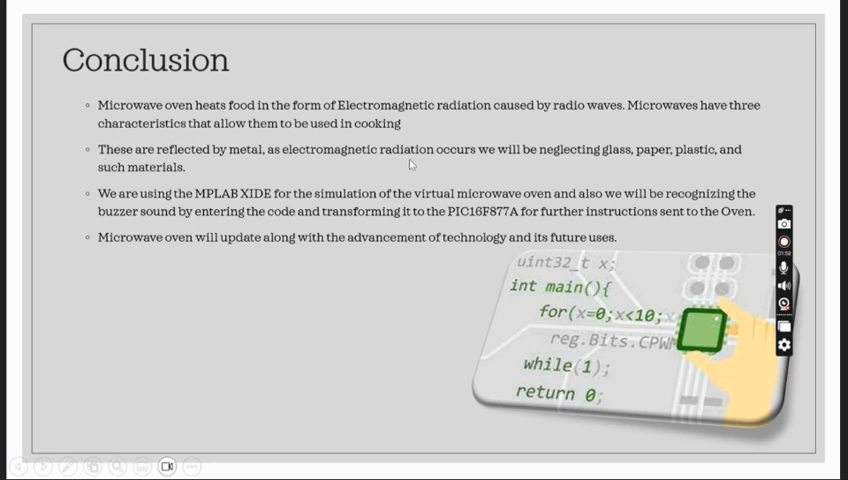
mouse_move(572, 160)
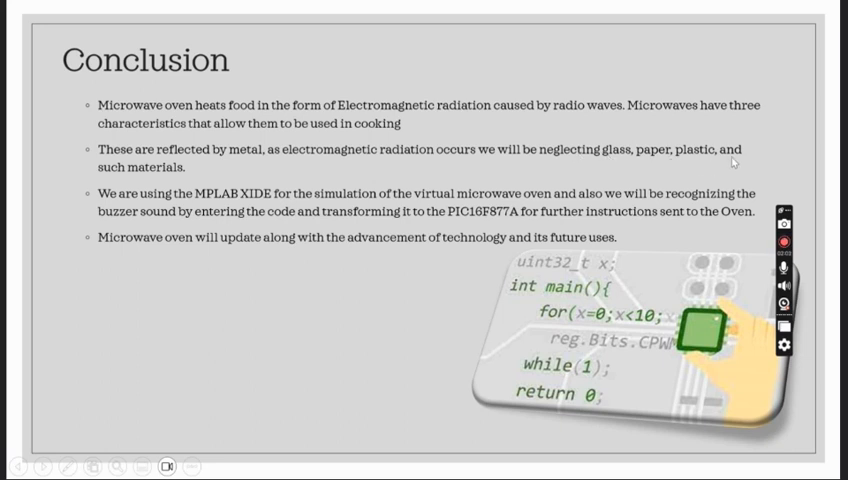
mouse_move(108, 206)
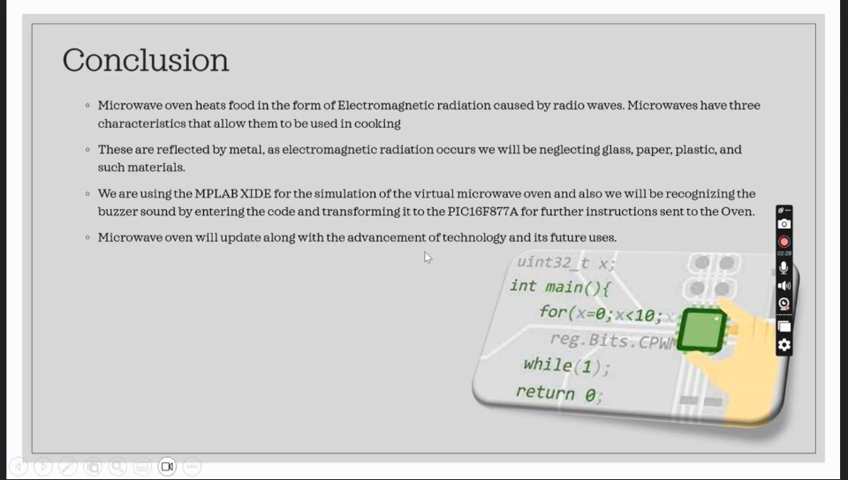
mouse_move(540, 244)
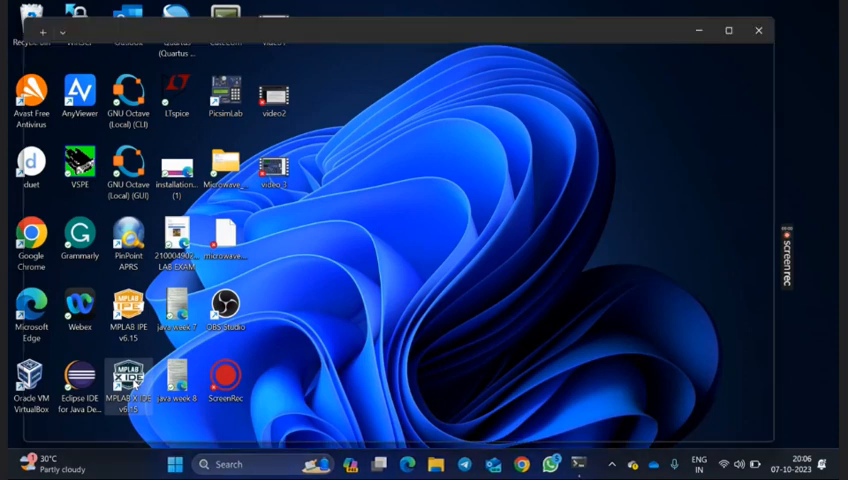
Launch MPLAB X IDE from its desktop shortcut.
double_click(128, 378)
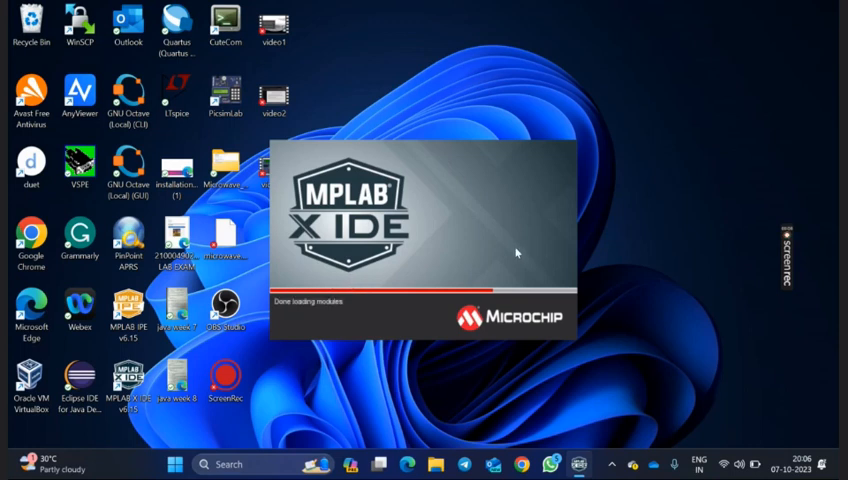
mouse_move(396, 298)
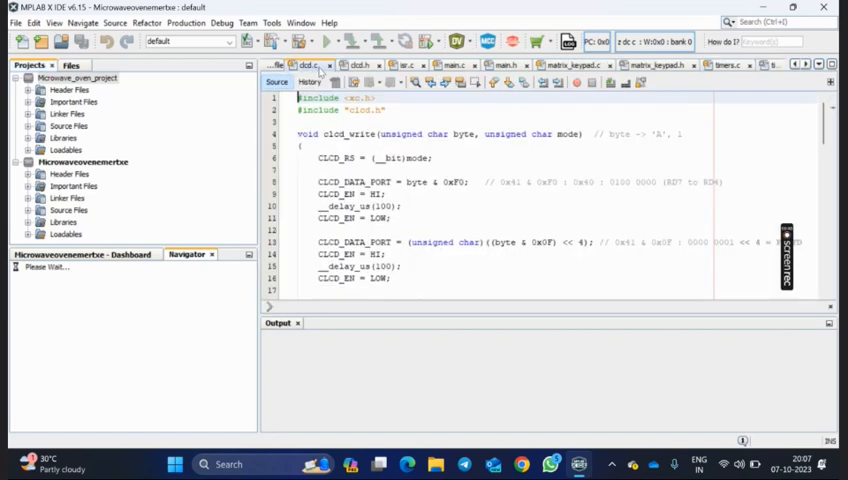
Browse the open editor tabs to view the matrix_keypad.c source of the microwave project.
click(360, 64)
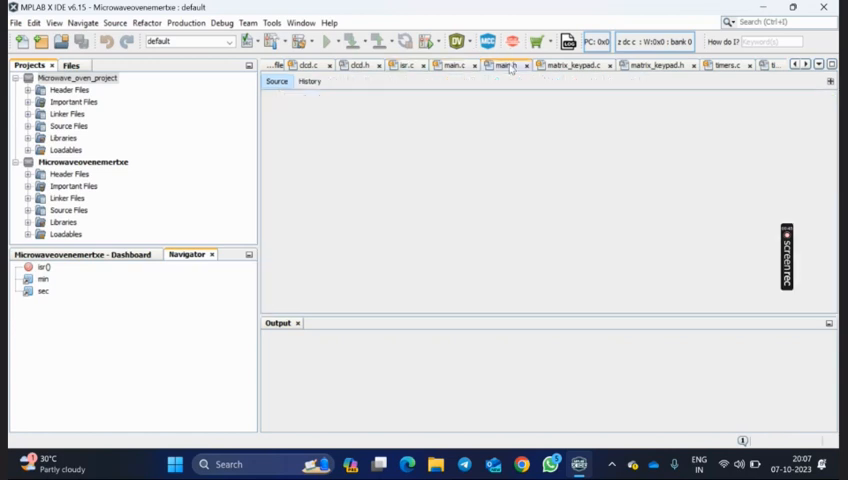
click(506, 64)
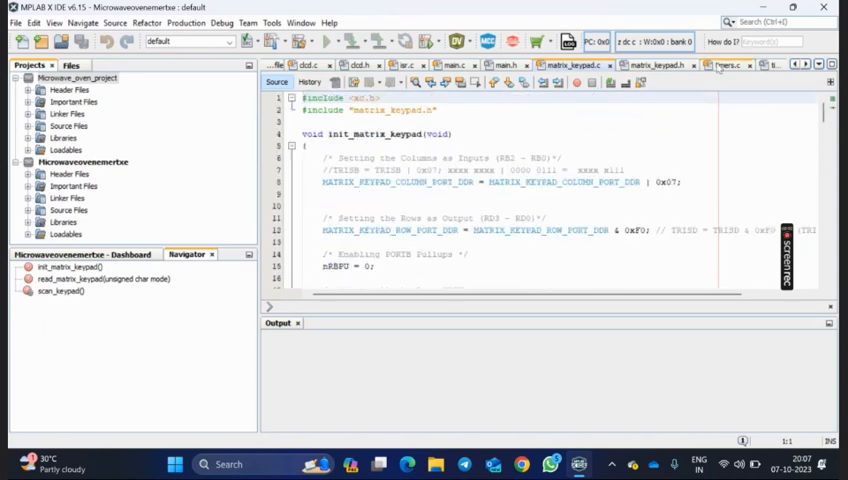
click(728, 64)
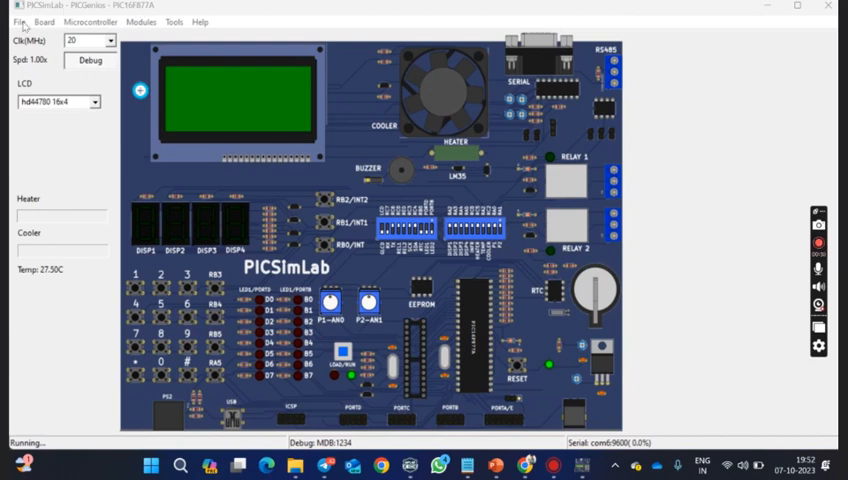
click(18, 20)
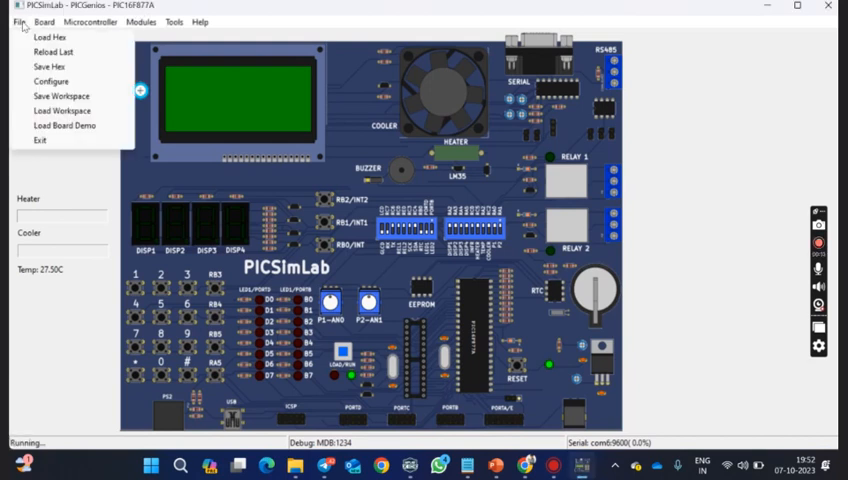
click(90, 22)
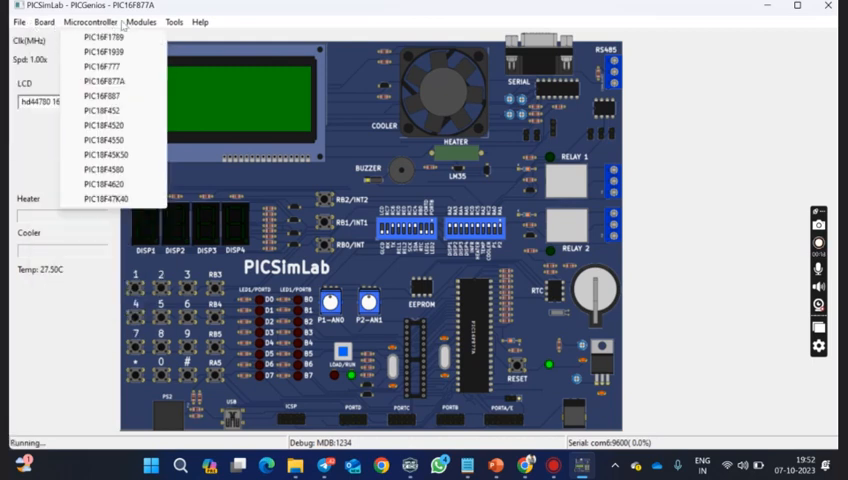
click(18, 22)
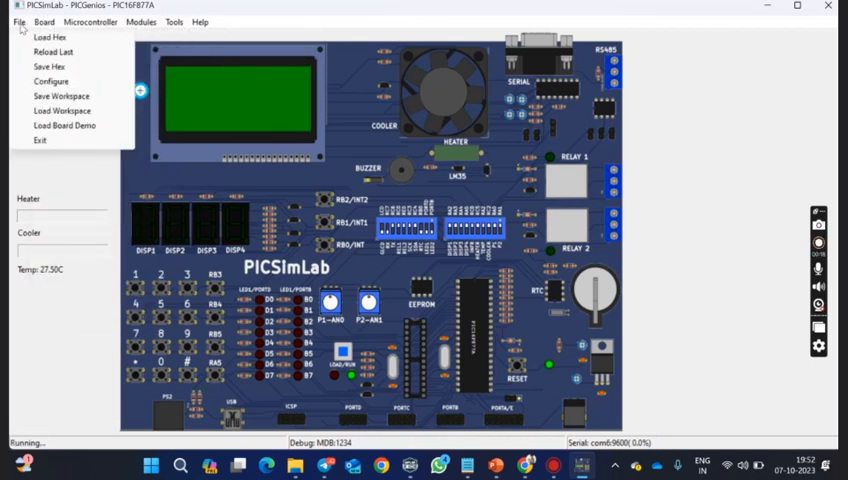
click(44, 22)
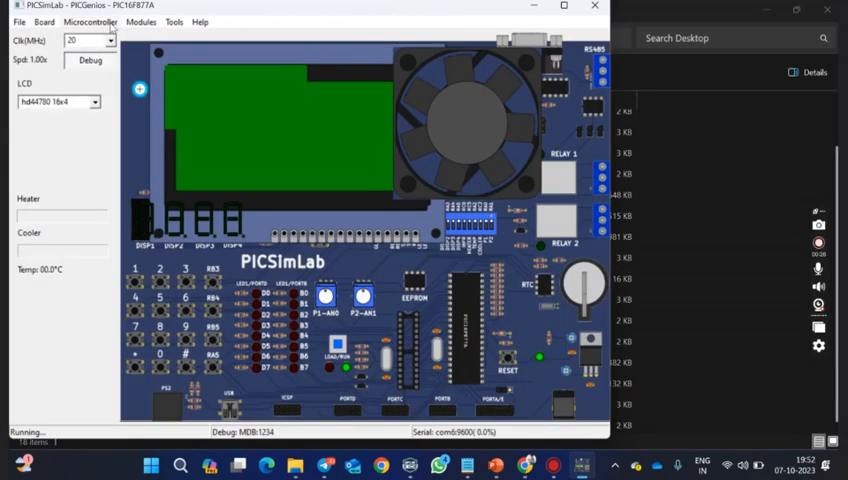
click(140, 22)
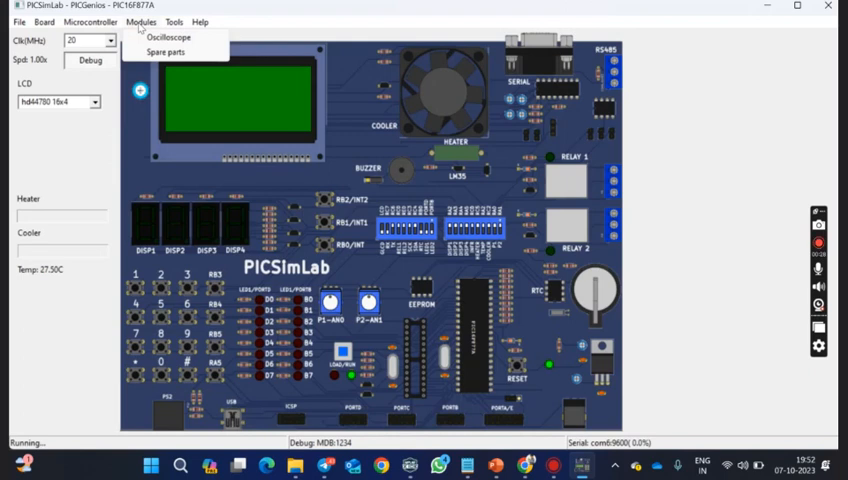
click(92, 22)
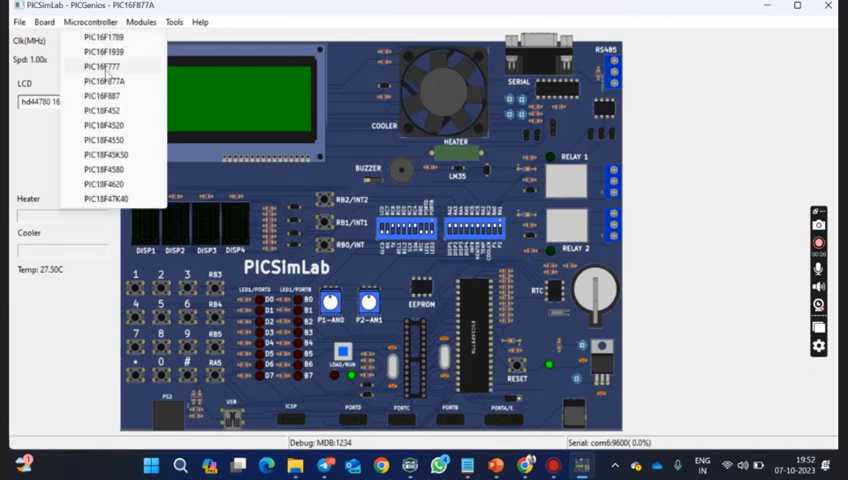
click(104, 80)
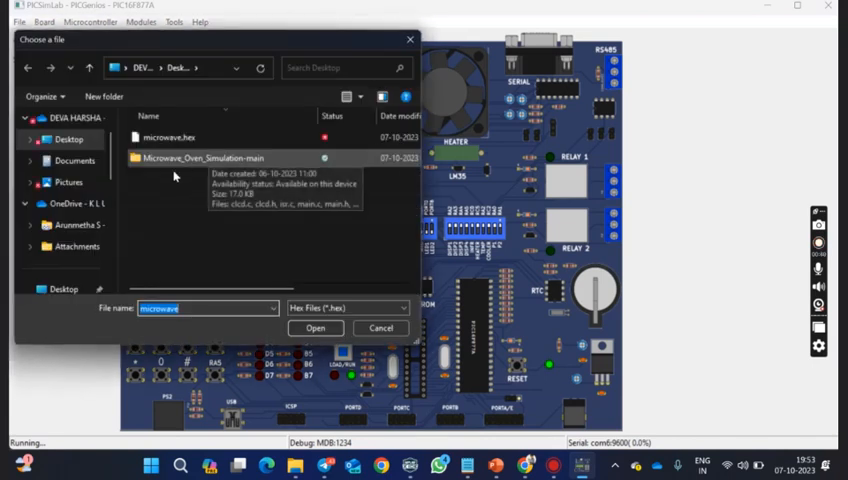
Select microwave.hex in the Choose a file dialog and load it onto the board.
click(172, 136)
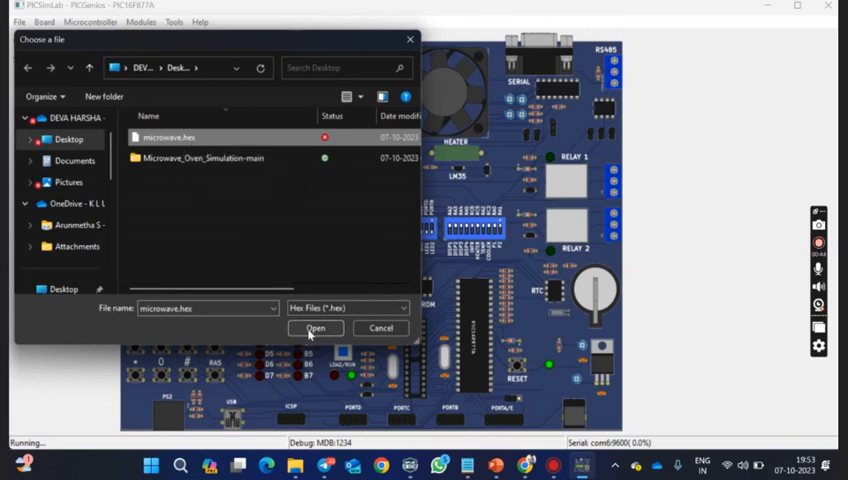
click(316, 328)
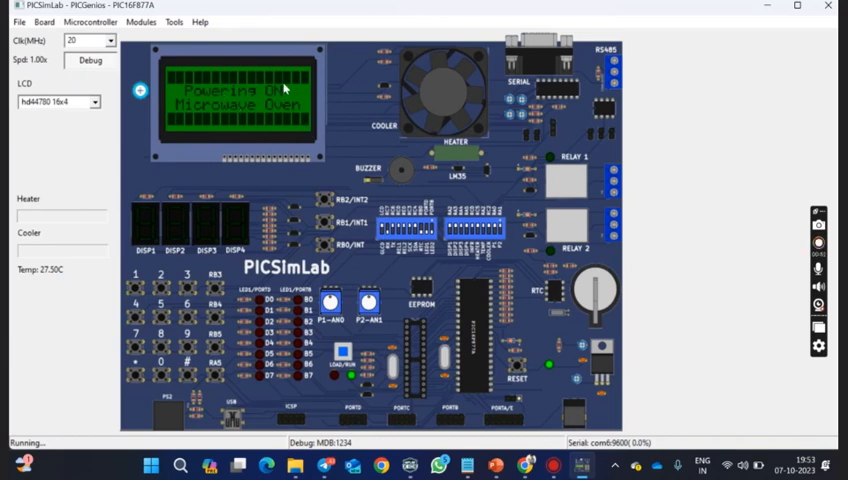
mouse_move(192, 132)
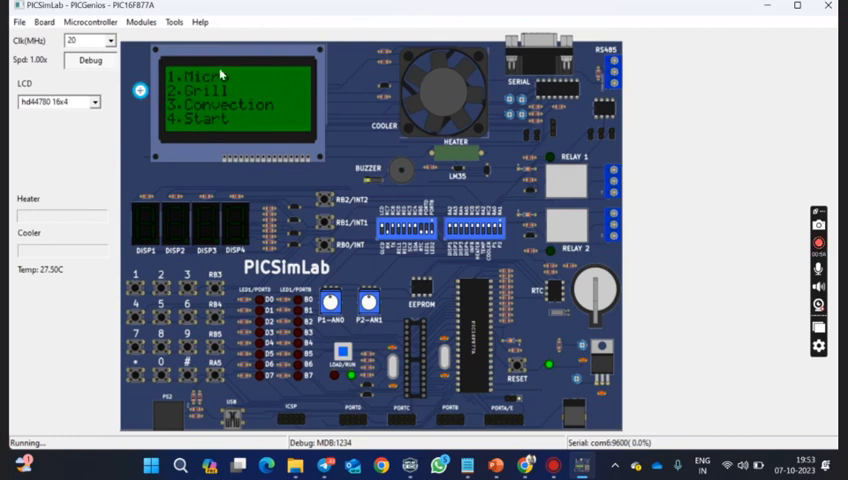
mouse_move(252, 102)
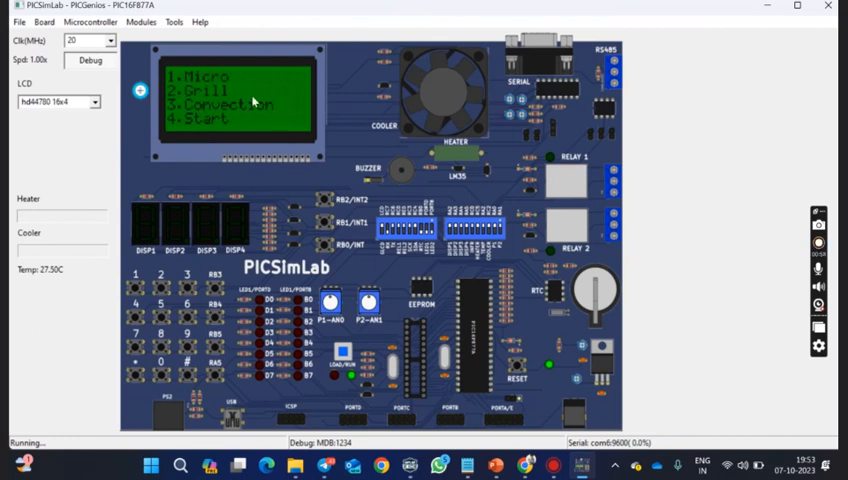
mouse_move(328, 160)
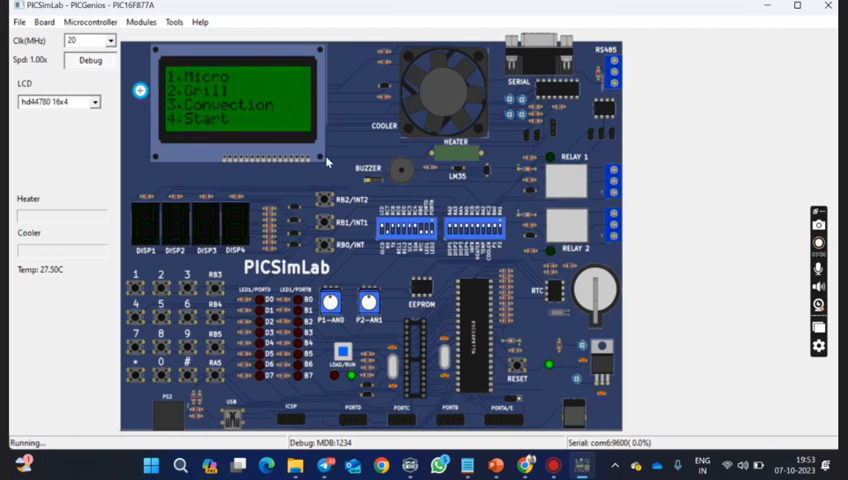
mouse_move(290, 102)
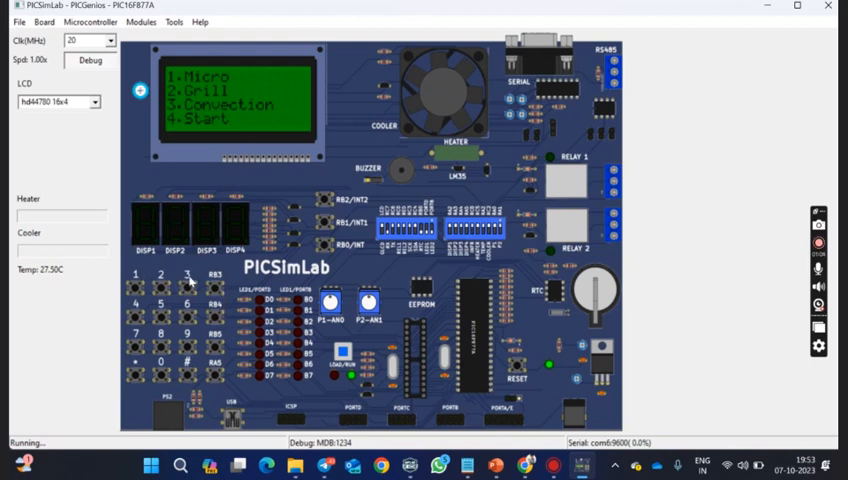
mouse_move(276, 416)
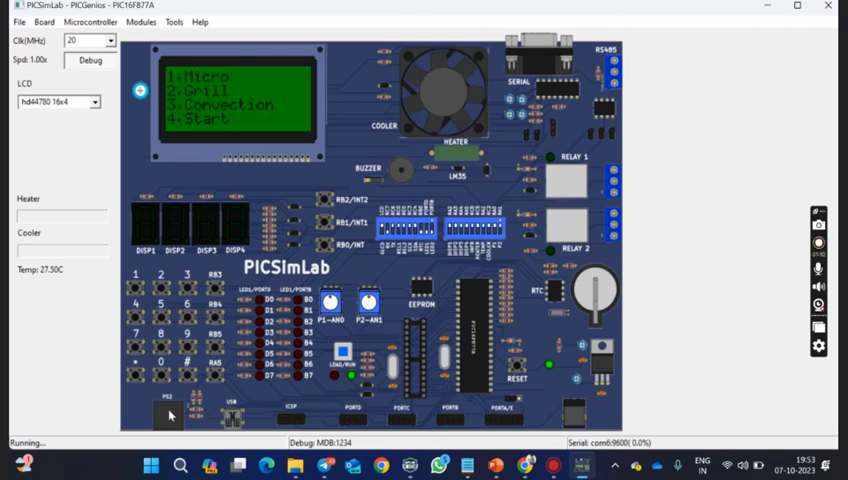
mouse_move(522, 88)
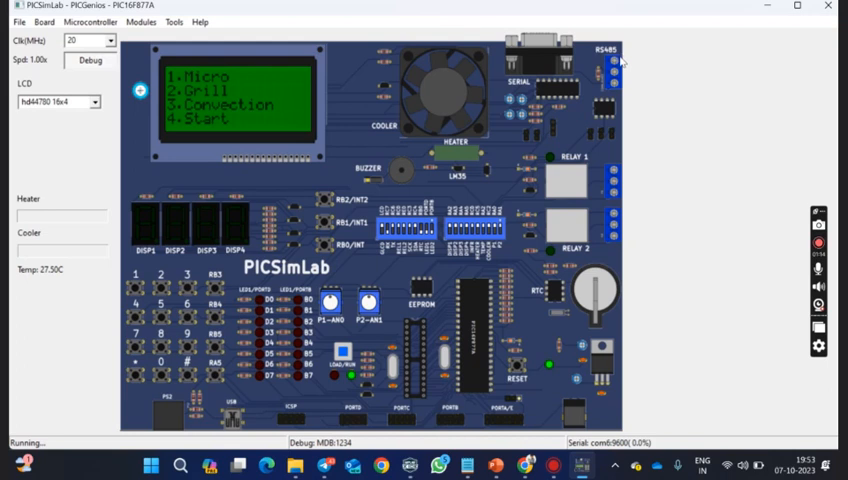
mouse_move(380, 162)
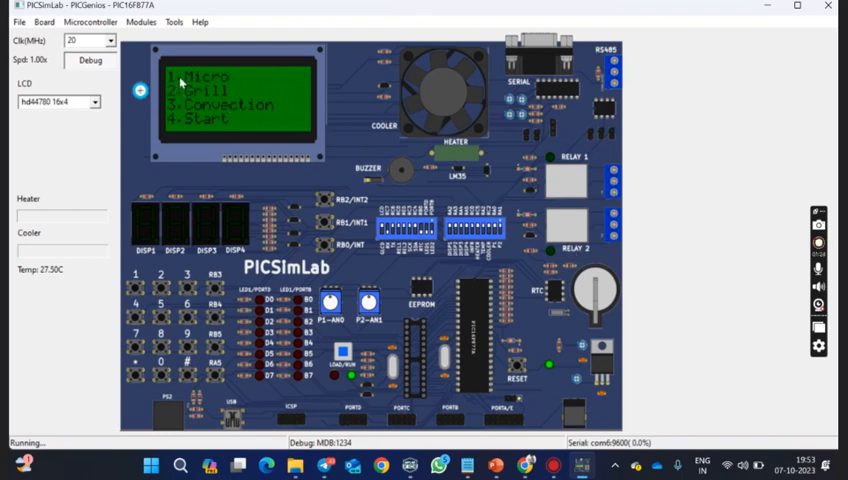
mouse_move(164, 208)
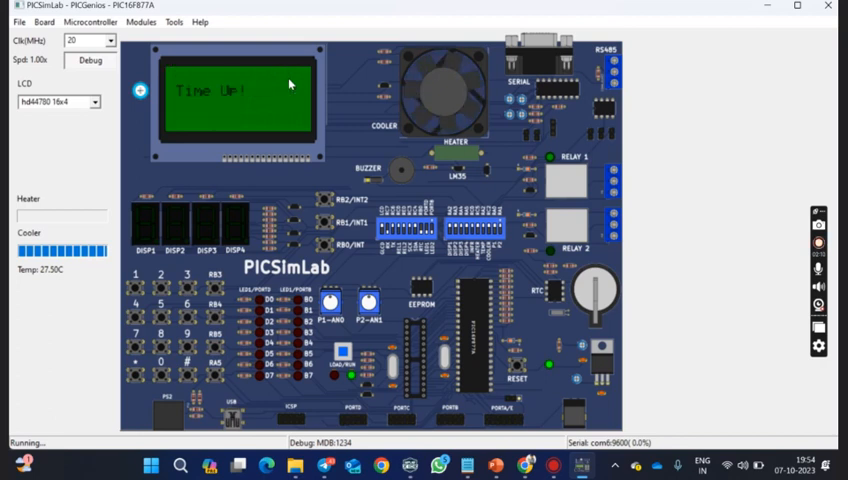
mouse_move(204, 104)
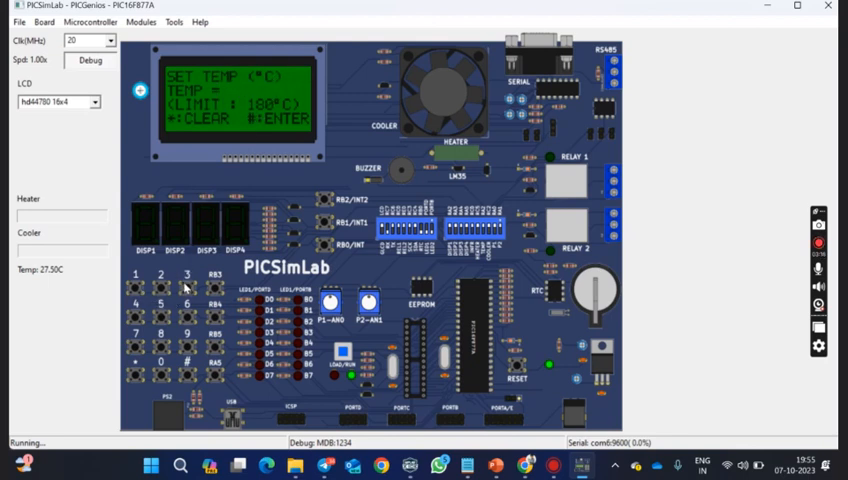
mouse_move(160, 358)
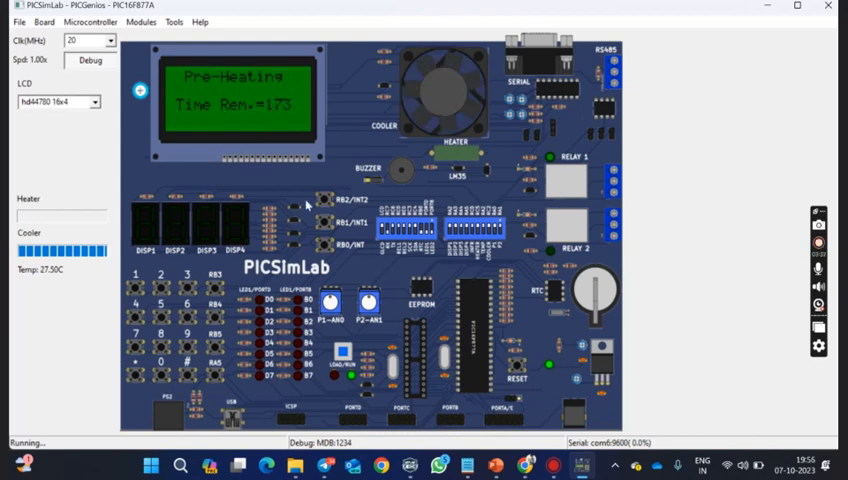
mouse_move(212, 76)
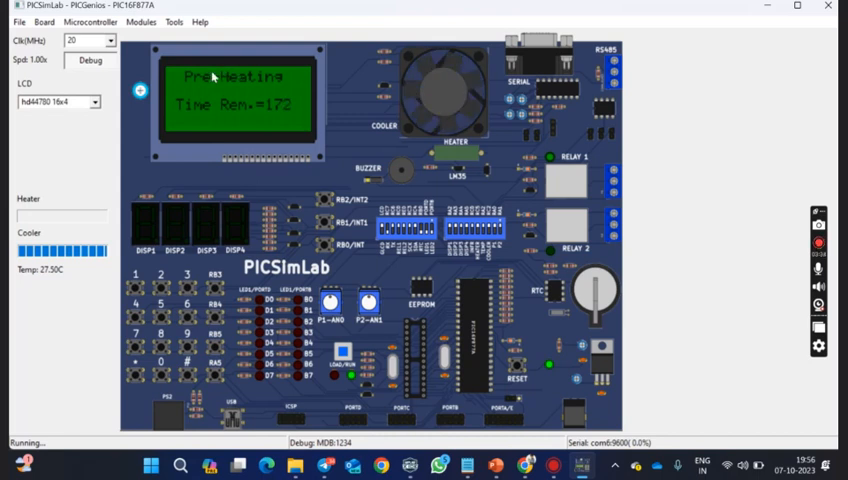